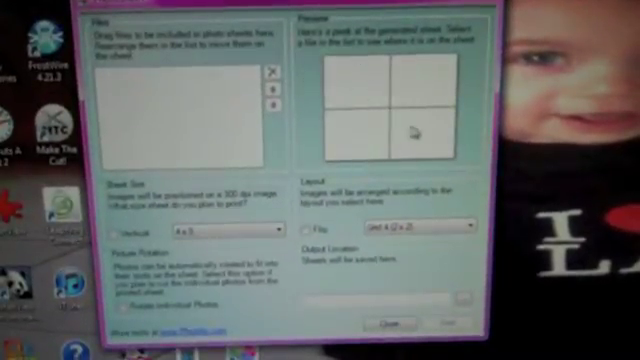
mouse_move(415, 95)
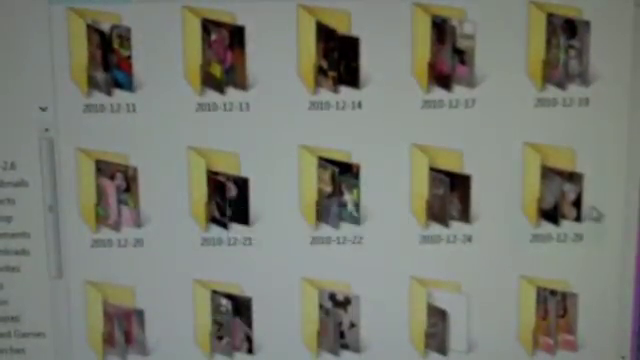
scroll(down, 3)
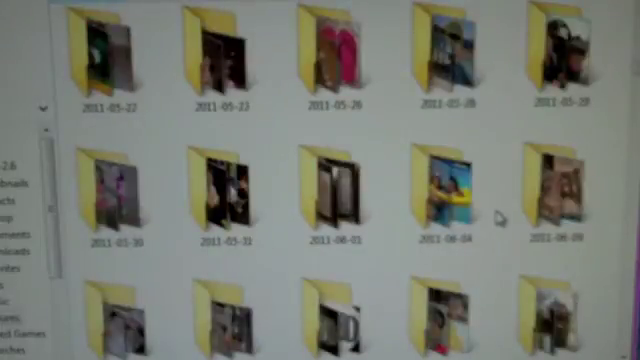